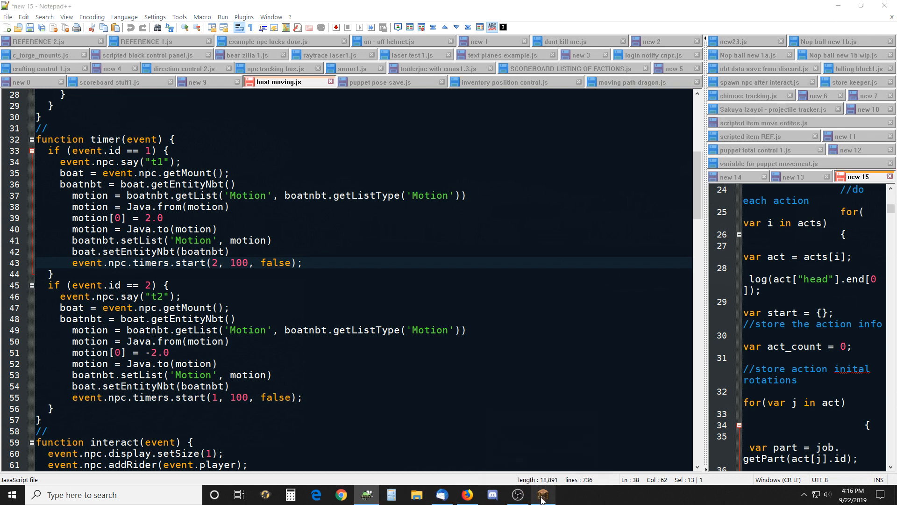
- Drive the boat forward across the lake while the t1 chat output prints
{"action": "left_click", "coordinate": [542, 494]}
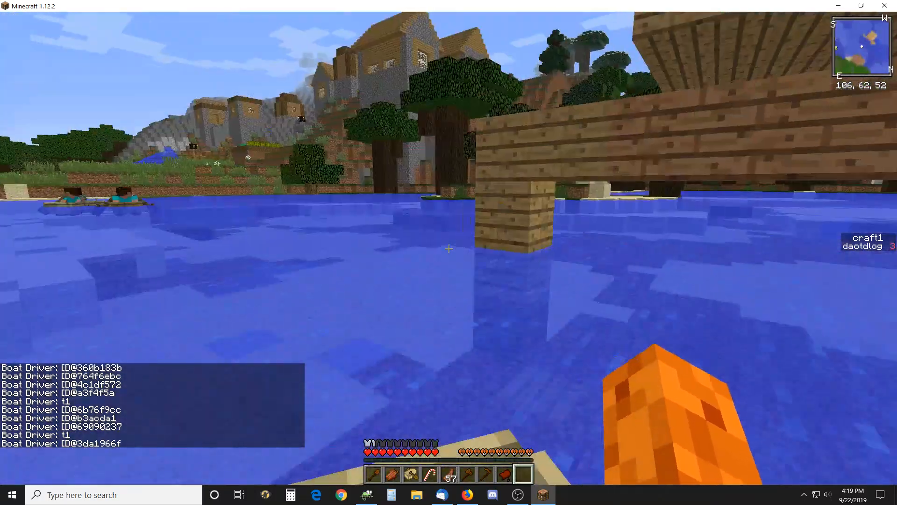
{"action": "mouse_move", "coordinate": [449, 249]}
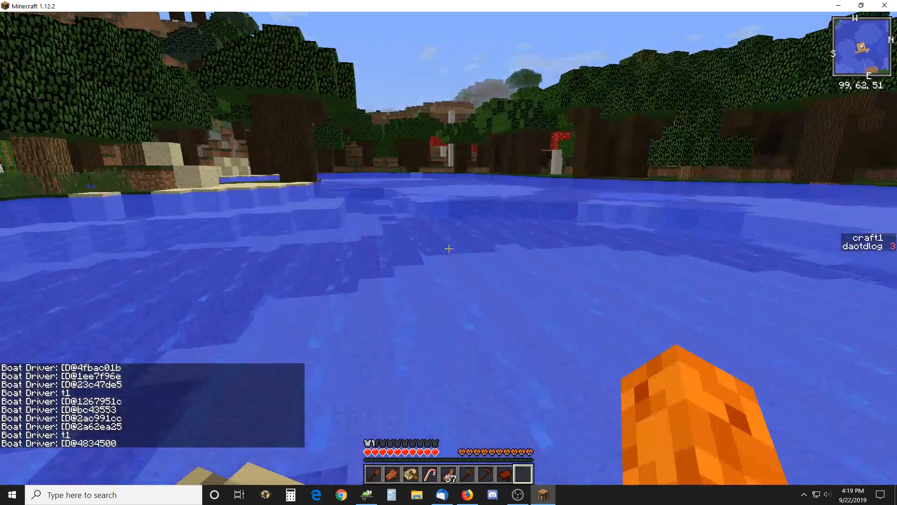
{"action": "key", "text": "w"}
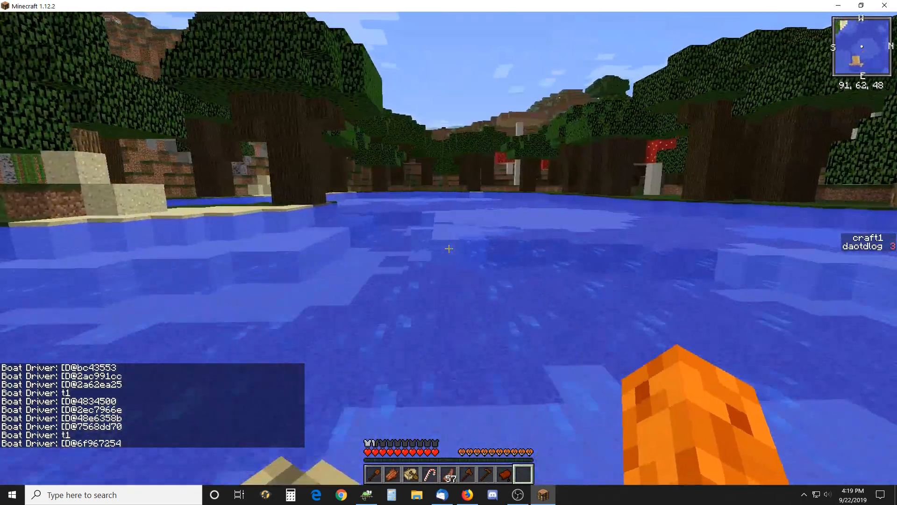
{"action": "key", "text": "w"}
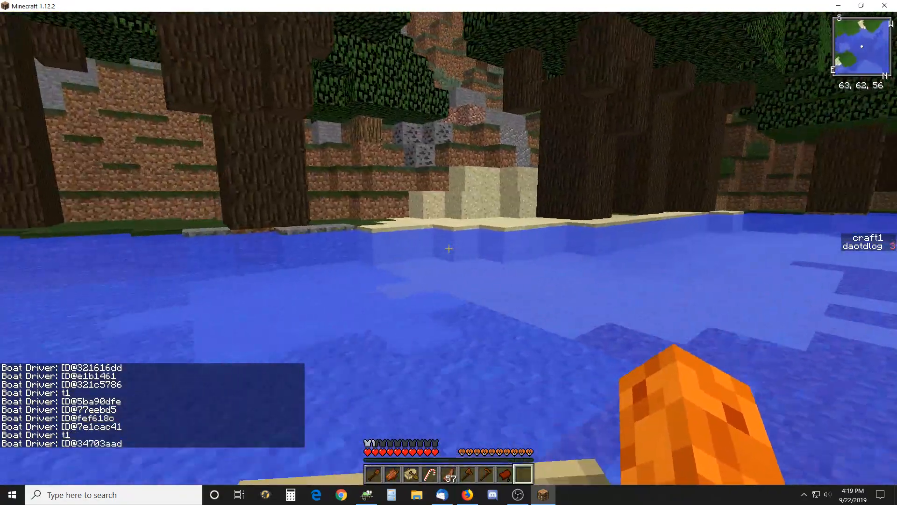
{"action": "key", "text": "w"}
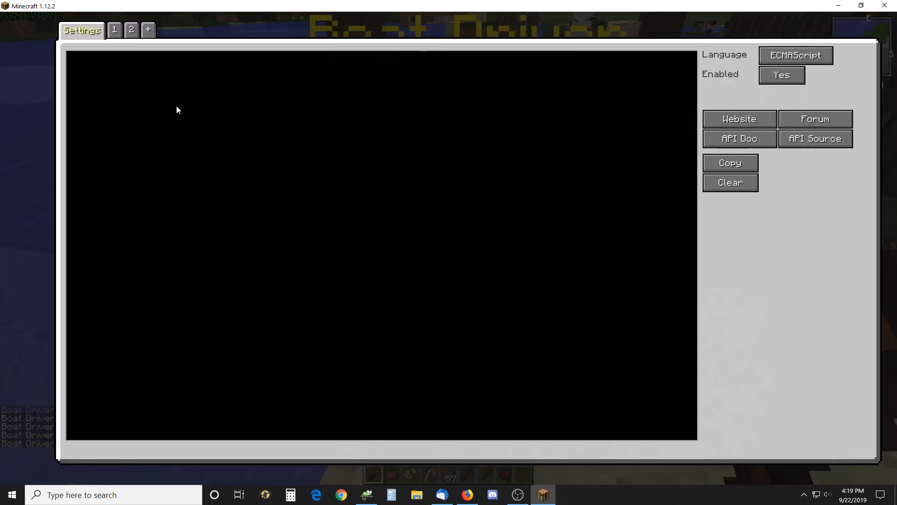
- In script tab 1, change event.npc.timers.start(1, 30, false) to use 15 ticks
{"action": "left_click", "coordinate": [114, 29]}
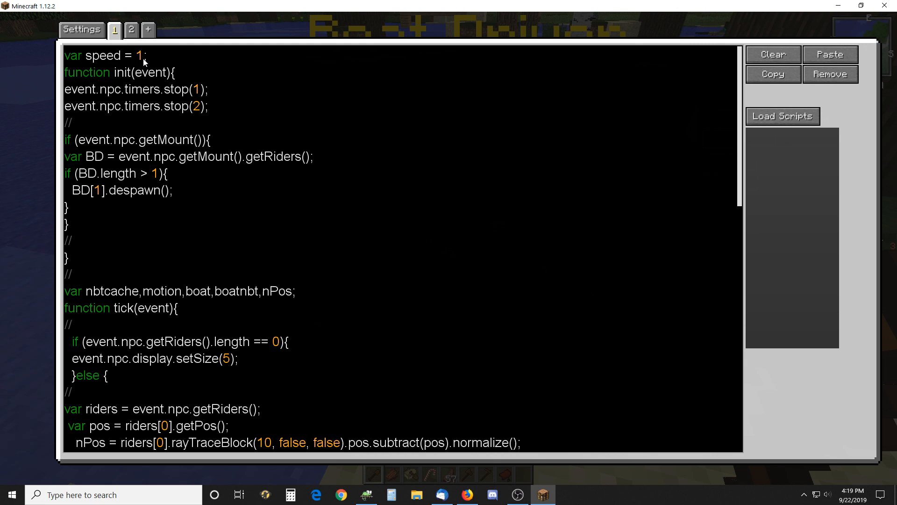
{"action": "key", "text": "Backspace"}
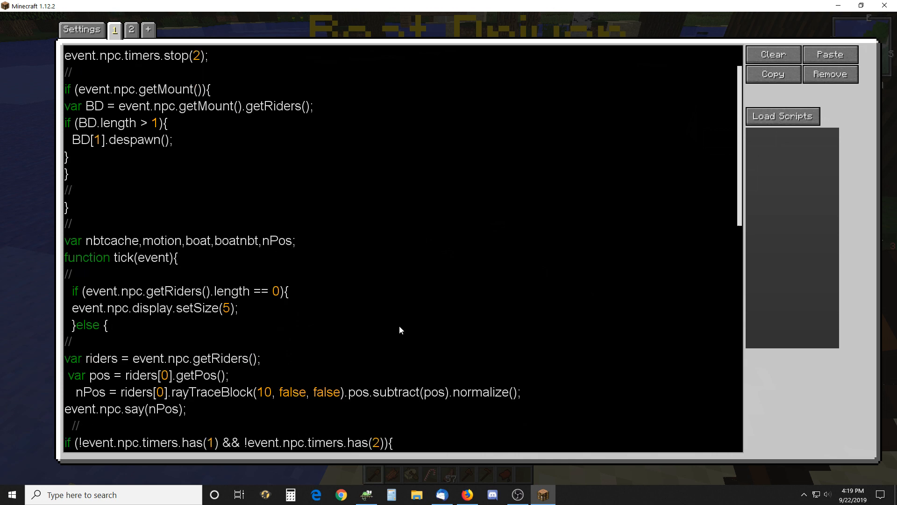
{"action": "scroll", "scroll_direction": "down", "scroll_amount": 3}
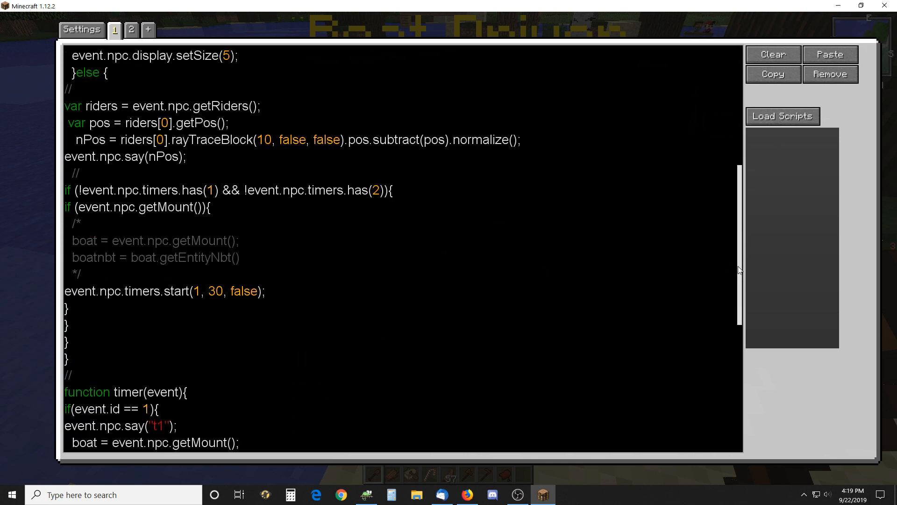
{"action": "scroll", "scroll_direction": "down", "scroll_amount": 3}
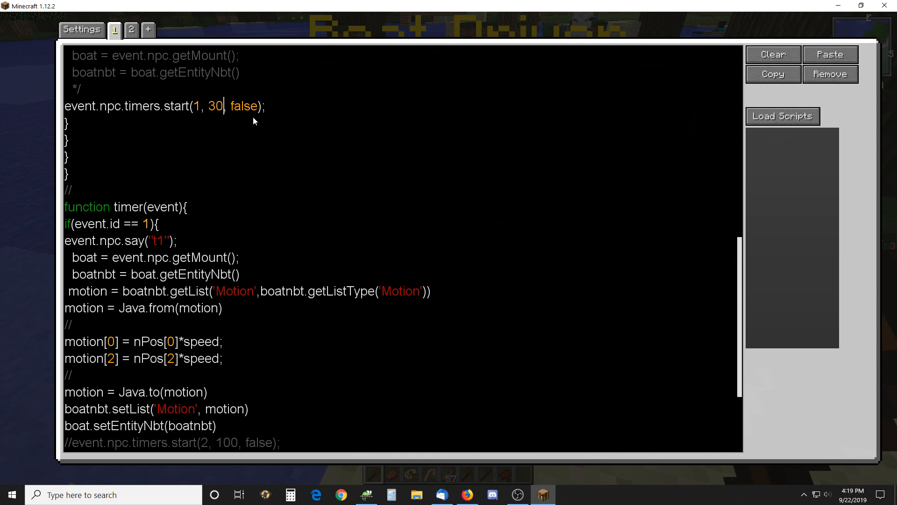
{"action": "key", "text": "Backspace"}
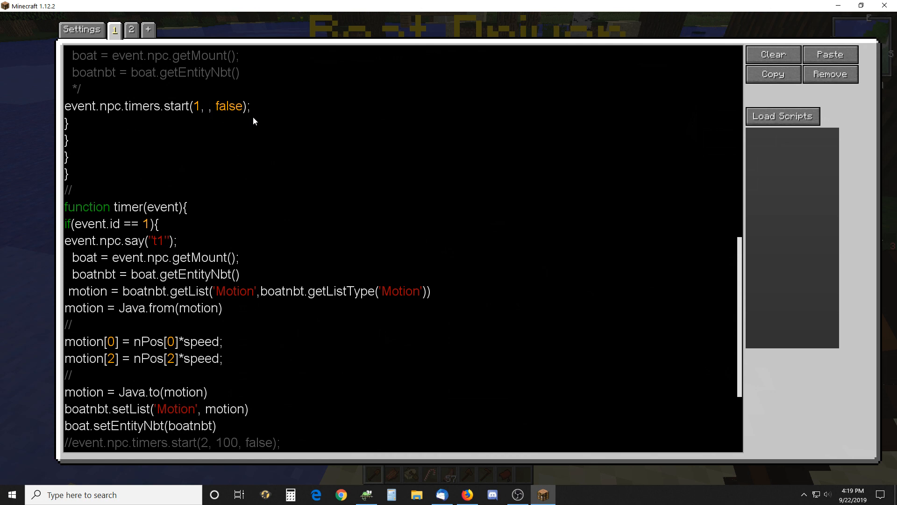
{"action": "type", "text": "15"}
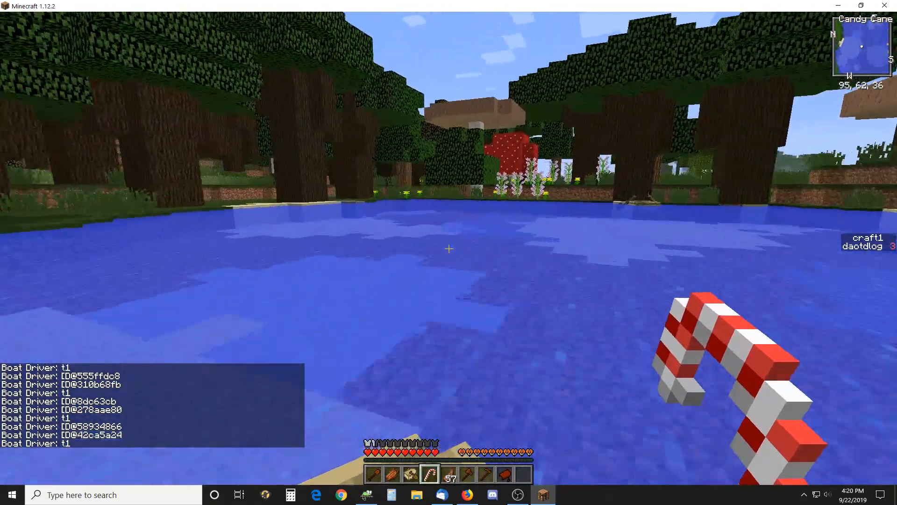
{"action": "mouse_move", "coordinate": [448, 249]}
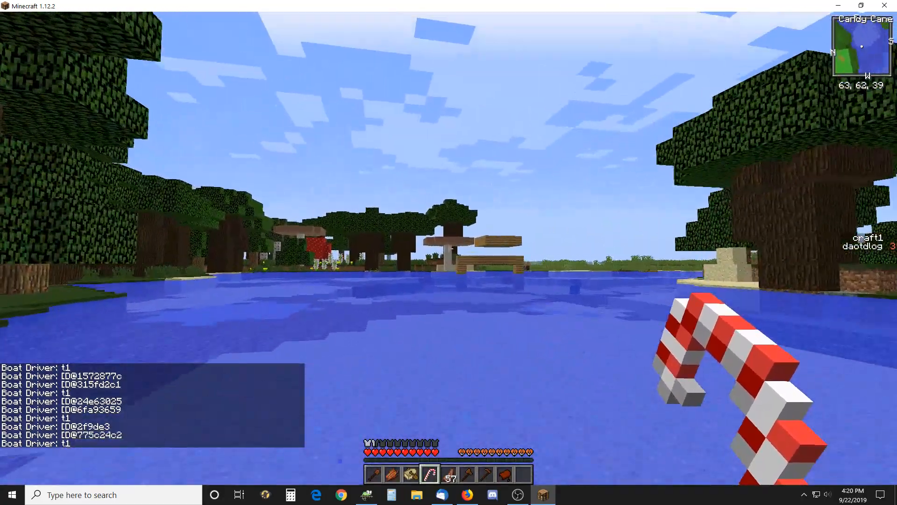
{"action": "mouse_move", "coordinate": [448, 249]}
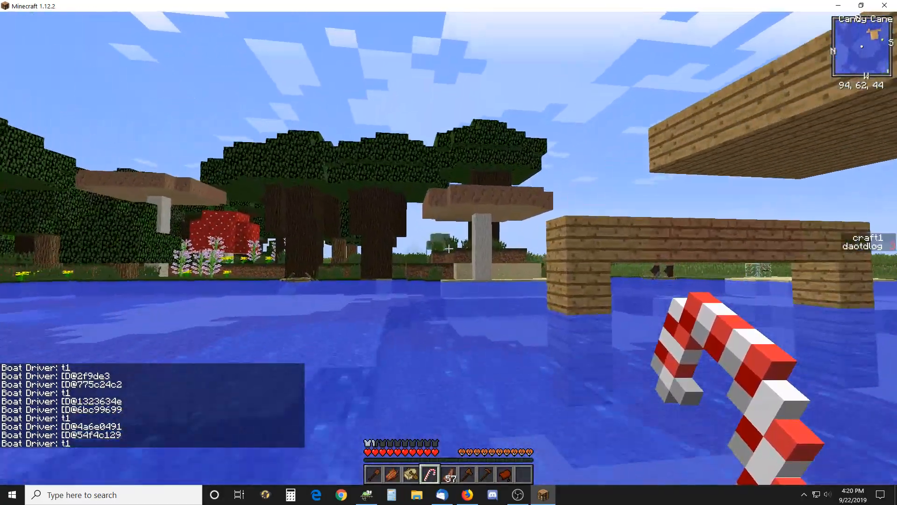